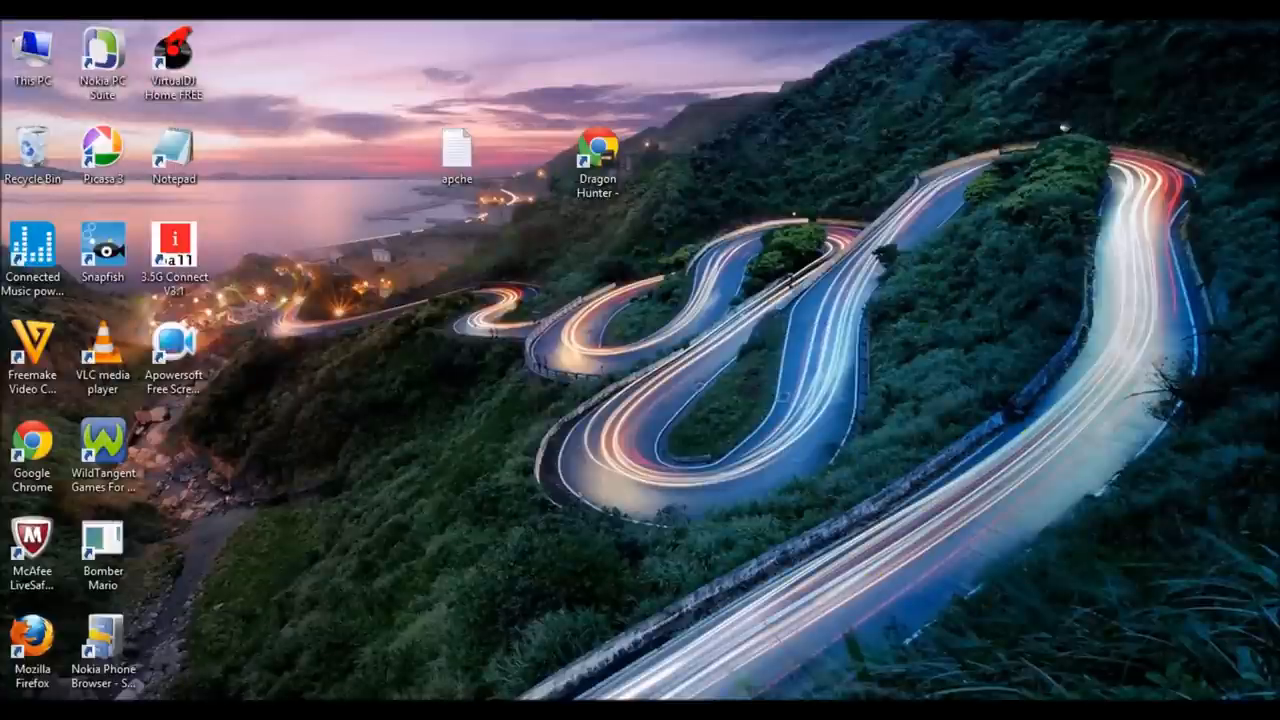
# Step: Open the 'apache' notes file from the desktop in Notepad
pyautogui.doubleClick(456, 150)
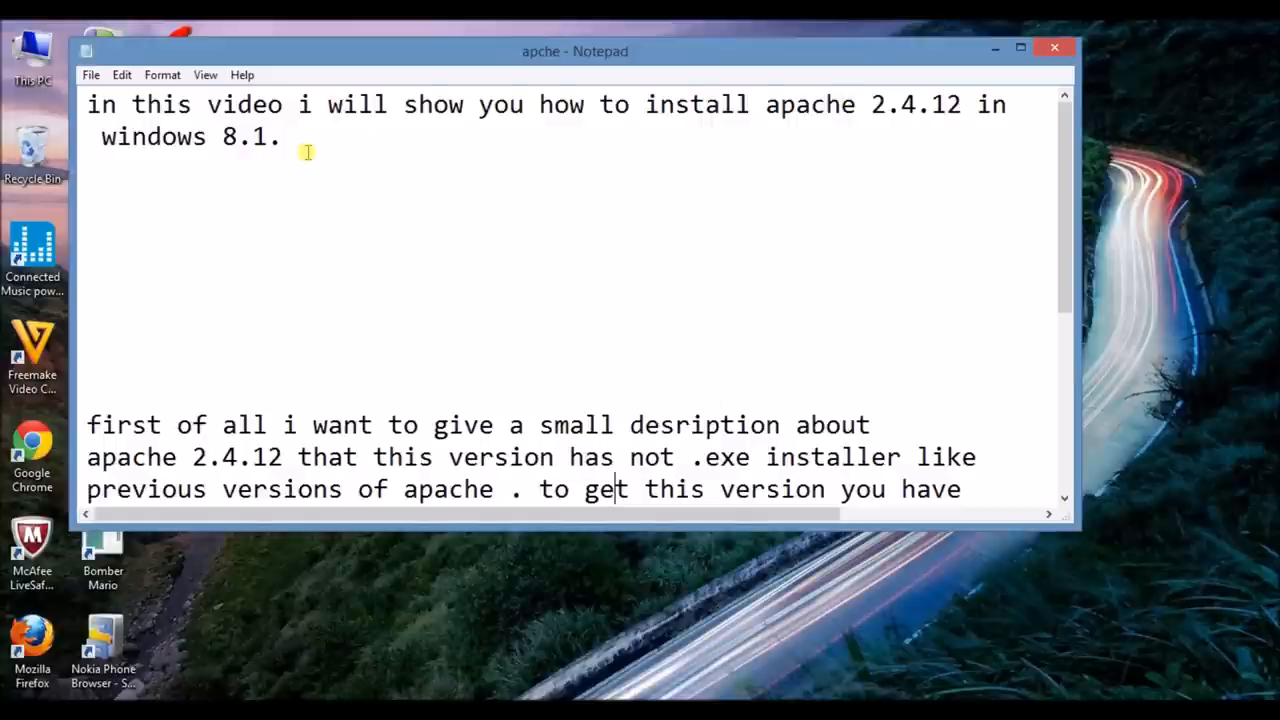
pyautogui.moveTo(216, 144)
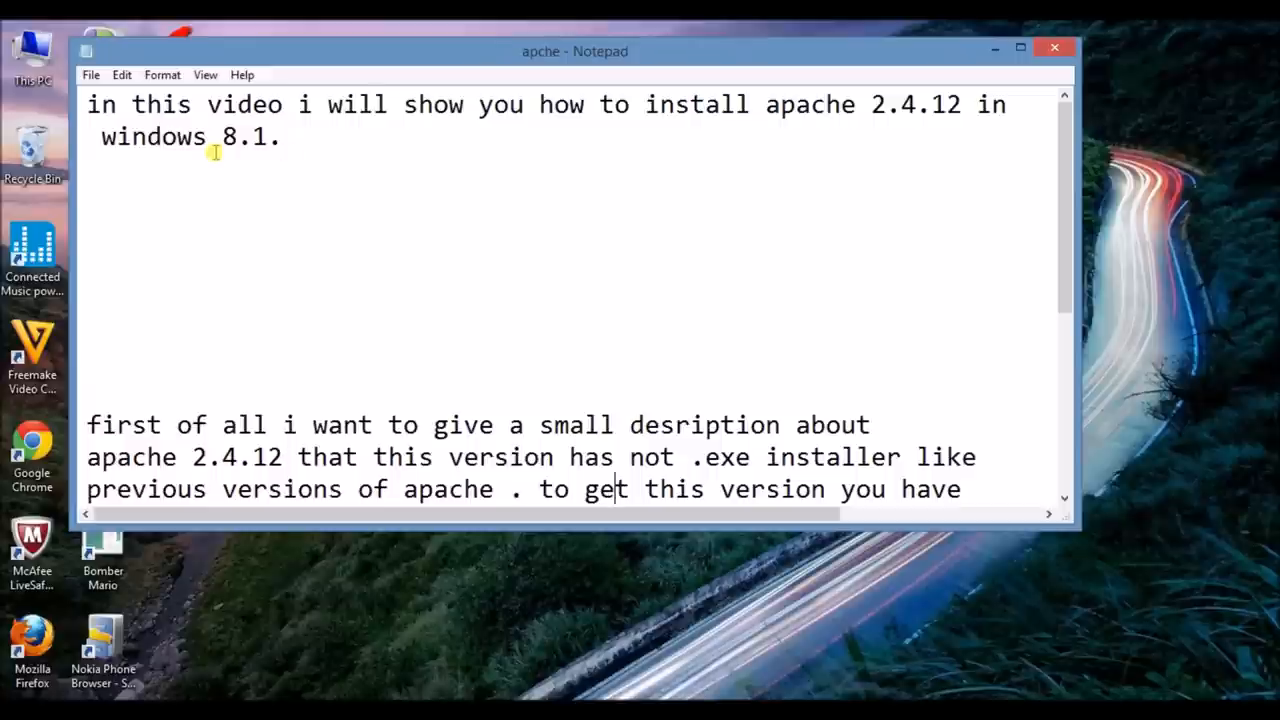
pyautogui.moveTo(708, 172)
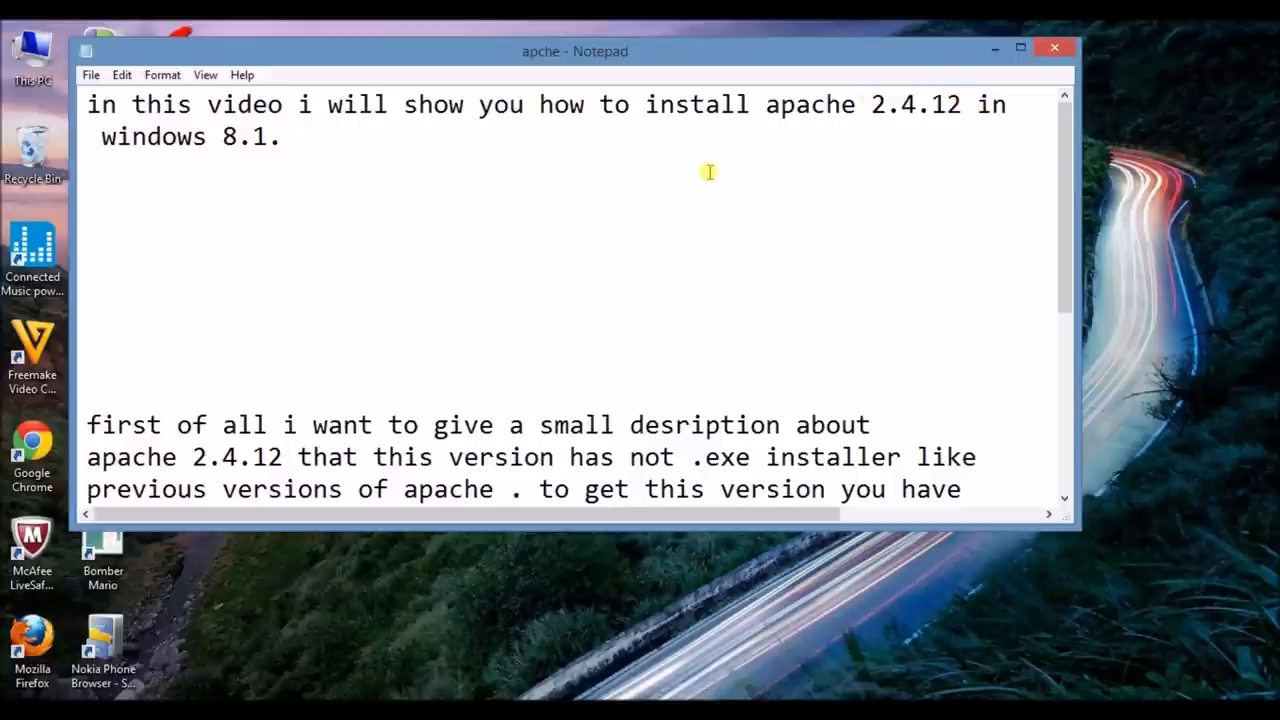
pyautogui.moveTo(474, 190)
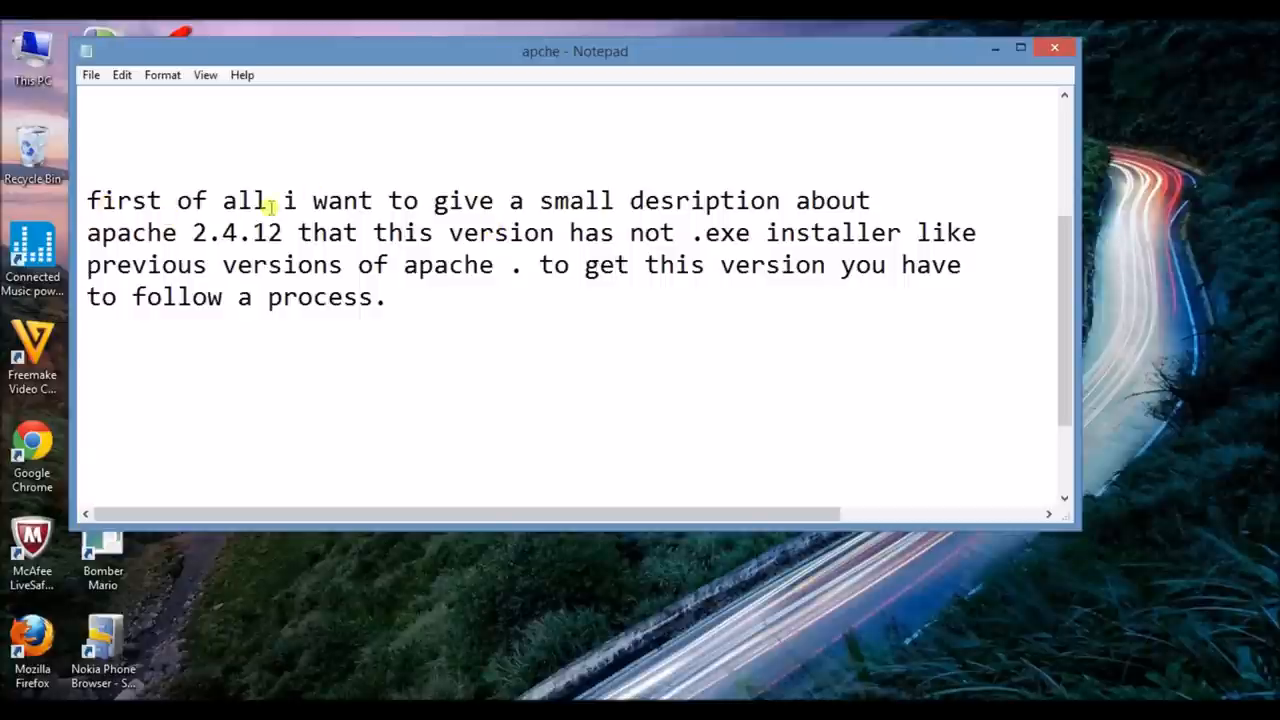
pyautogui.moveTo(708, 206)
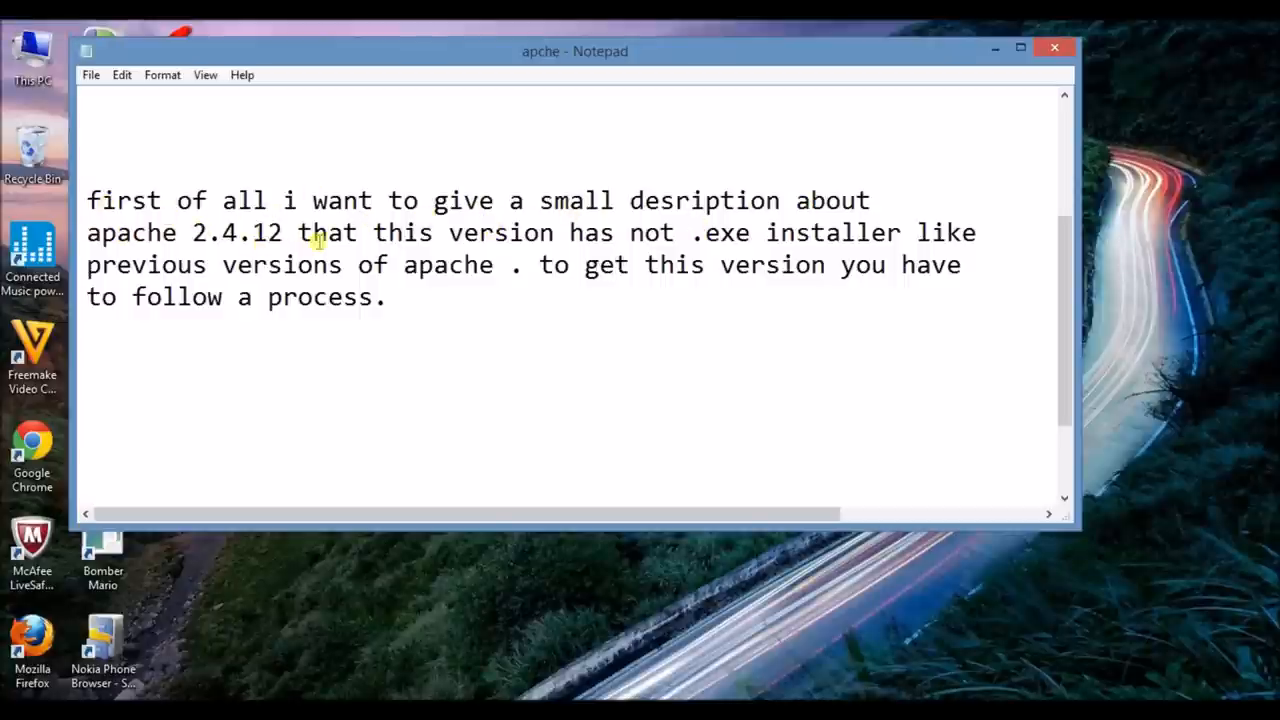
pyautogui.moveTo(736, 240)
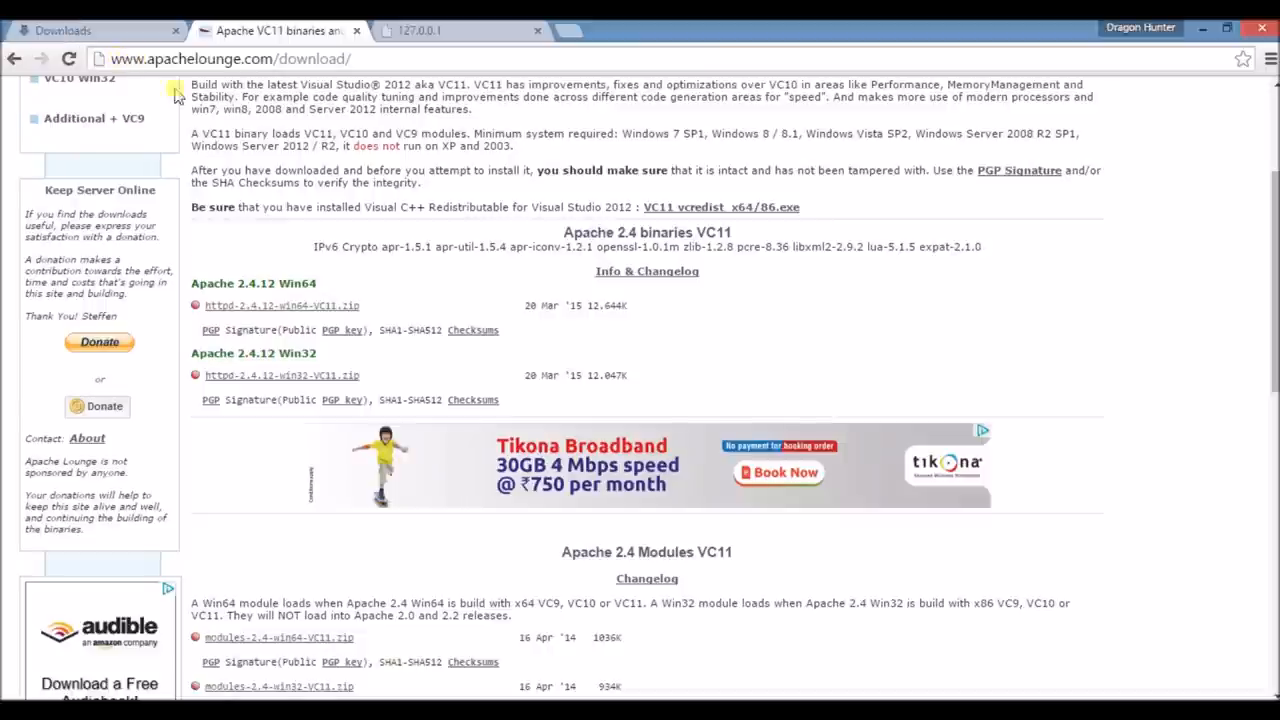
pyautogui.moveTo(188, 80)
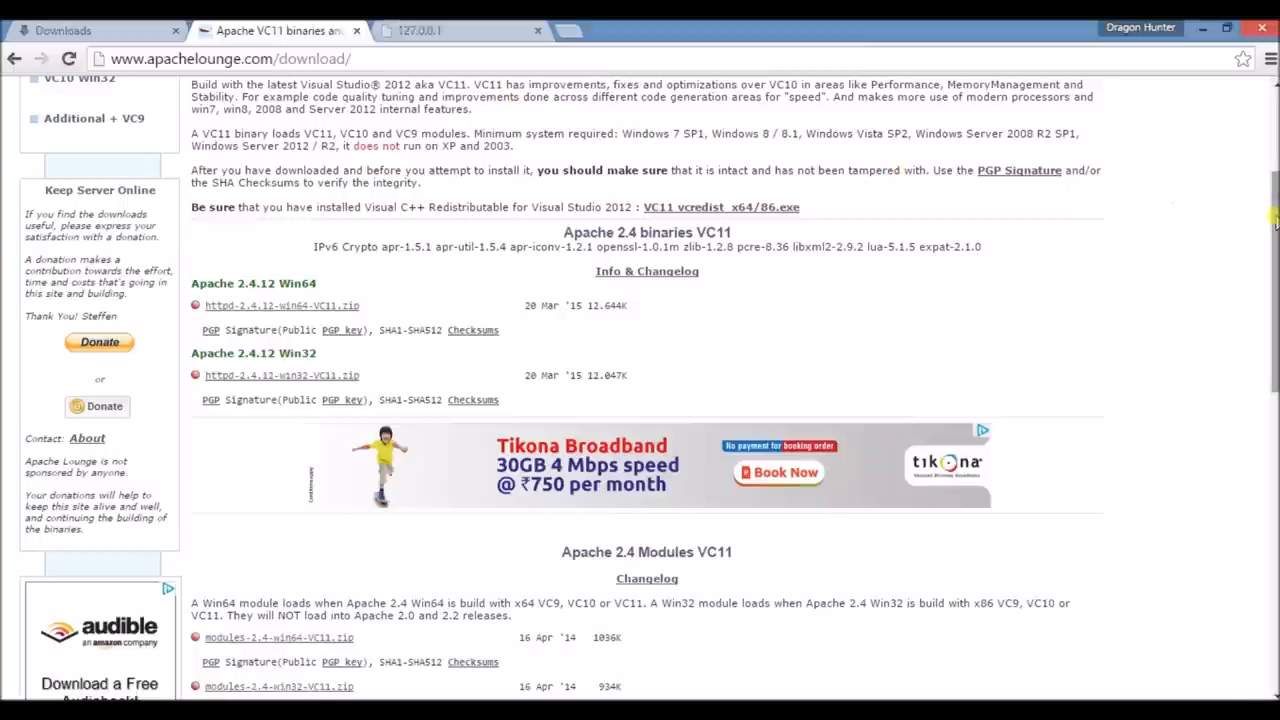
# Step: Download httpd-2.4.12-win64-VC11.zip from the Apache Lounge page and dismiss the download prompt
pyautogui.scroll(-3)
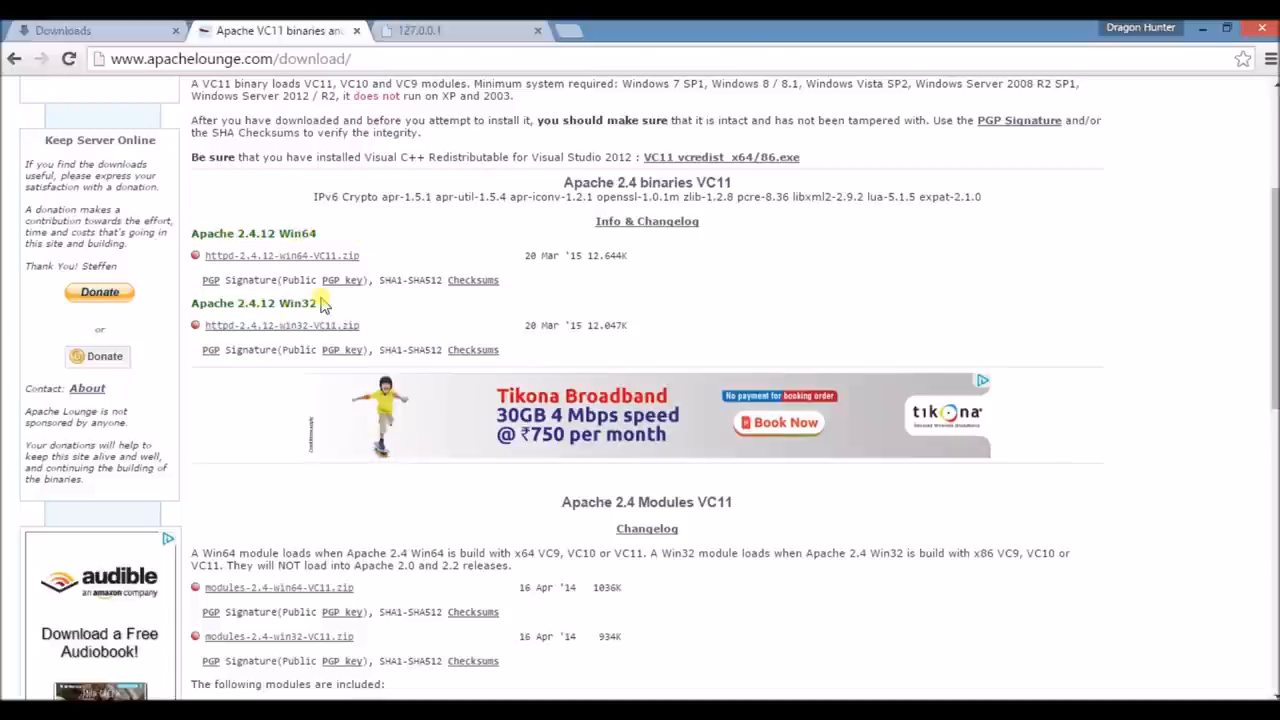
pyautogui.moveTo(324, 236)
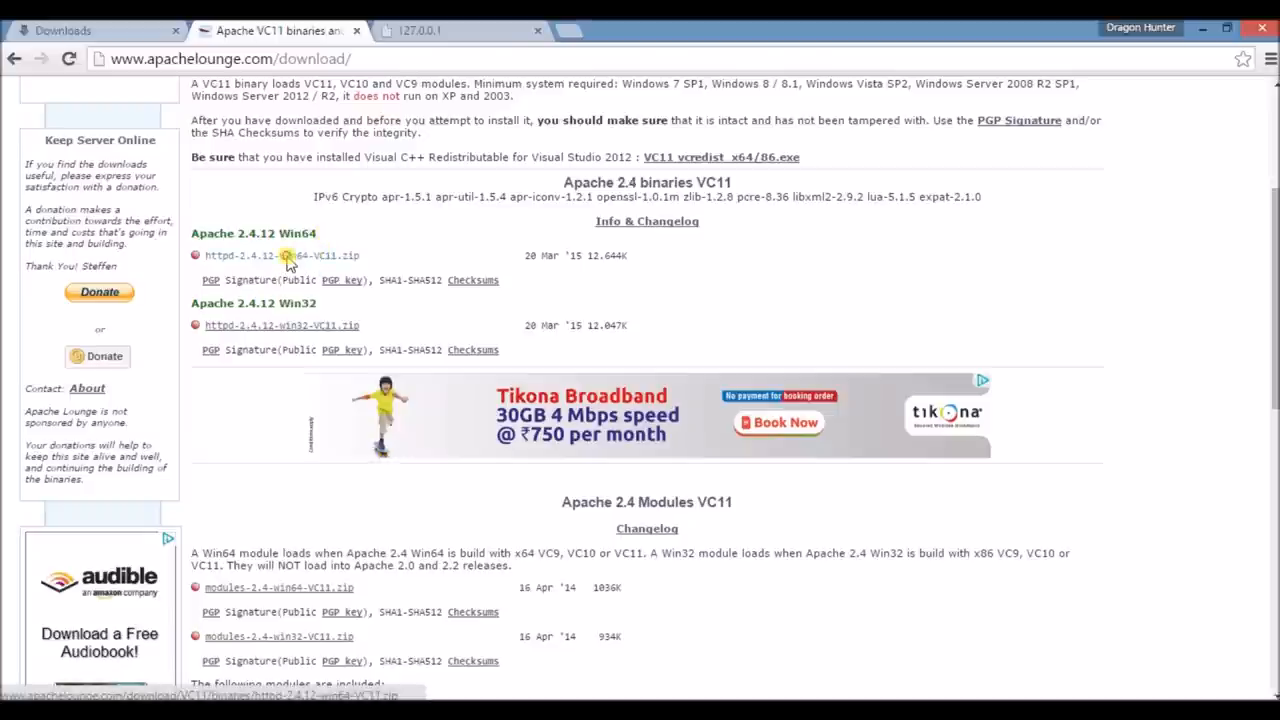
pyautogui.click(280, 256)
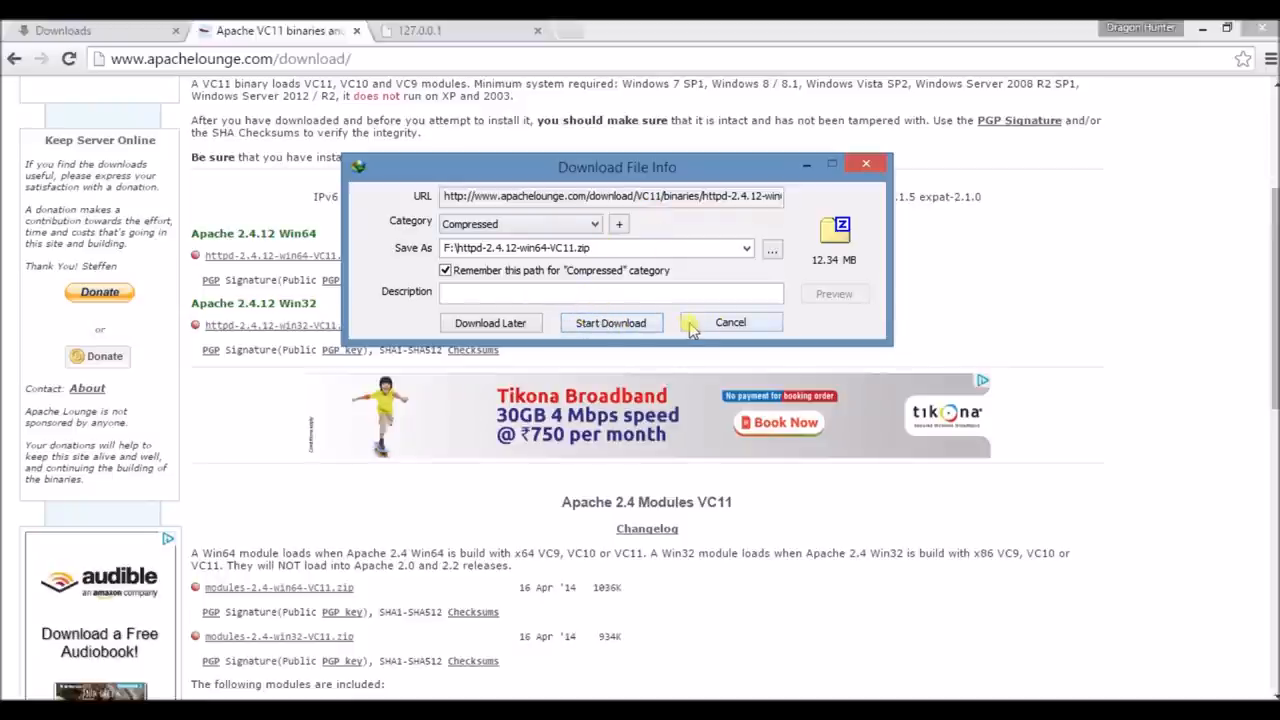
pyautogui.click(730, 322)
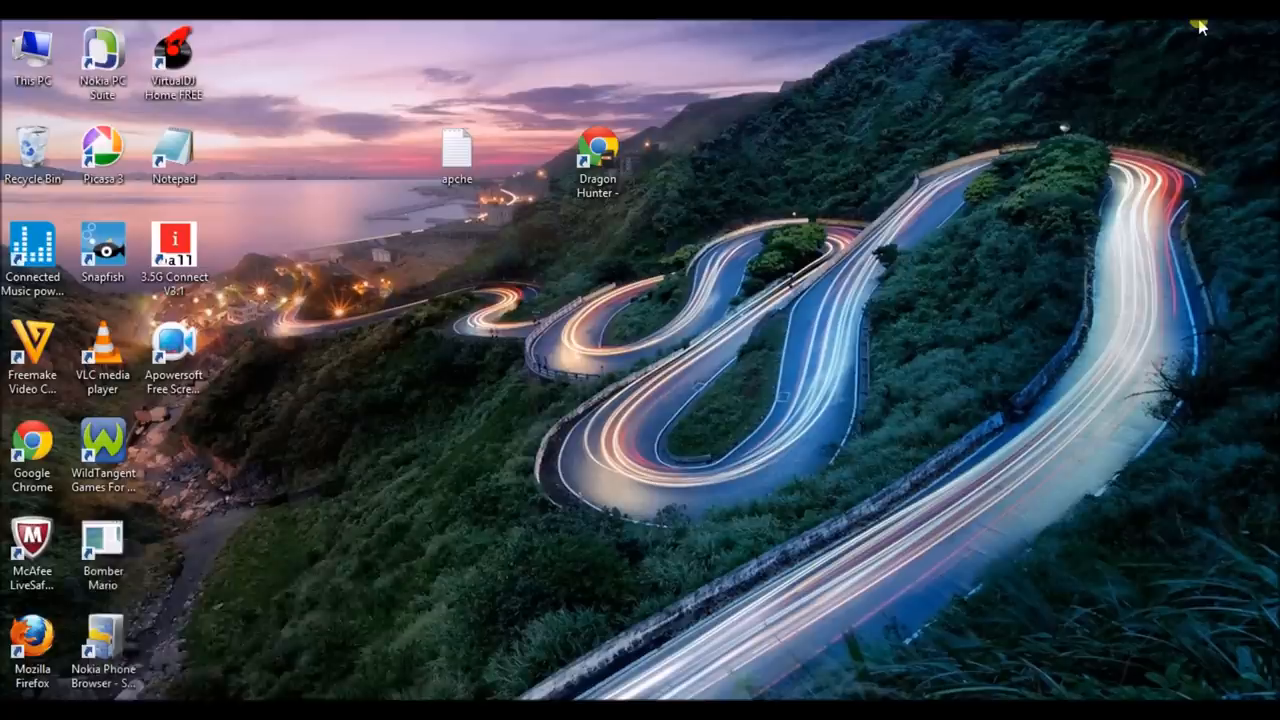
pyautogui.moveTo(196, 676)
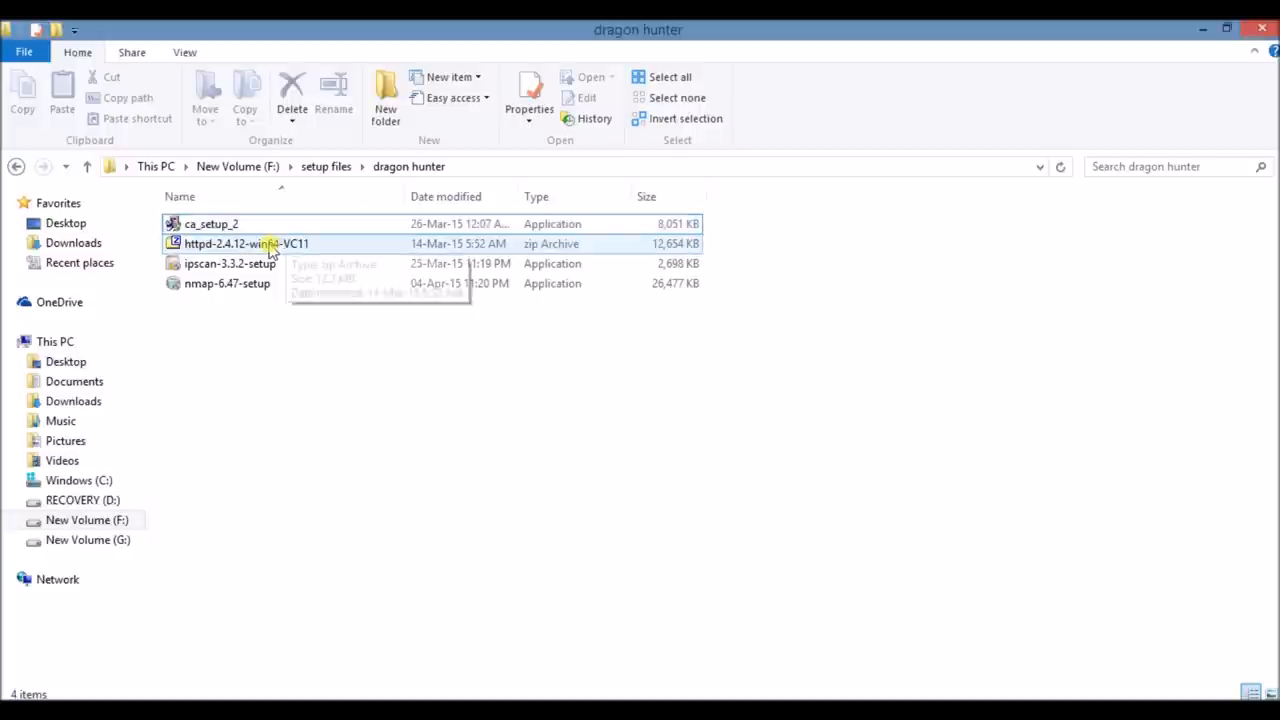
# Step: Open the httpd-2.4.12-win64-VC11 archive from the dragon hunter folder in 7-Zip
pyautogui.click(246, 244)
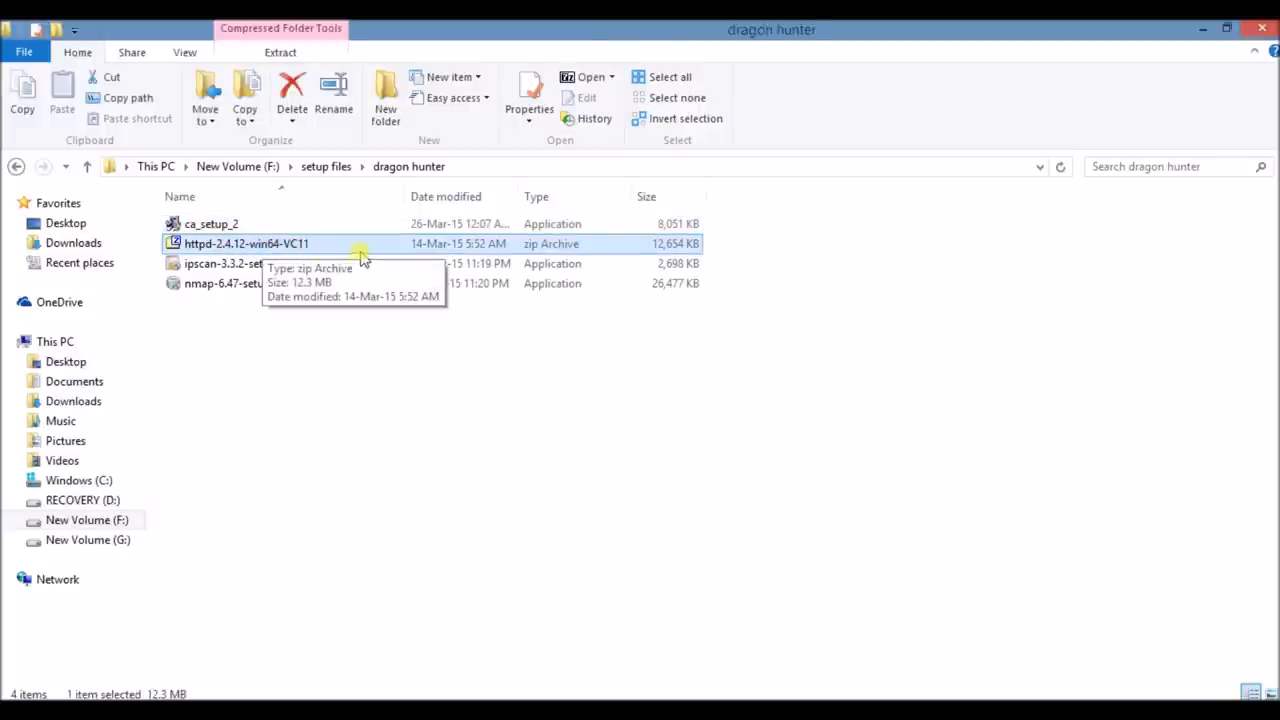
pyautogui.moveTo(516, 248)
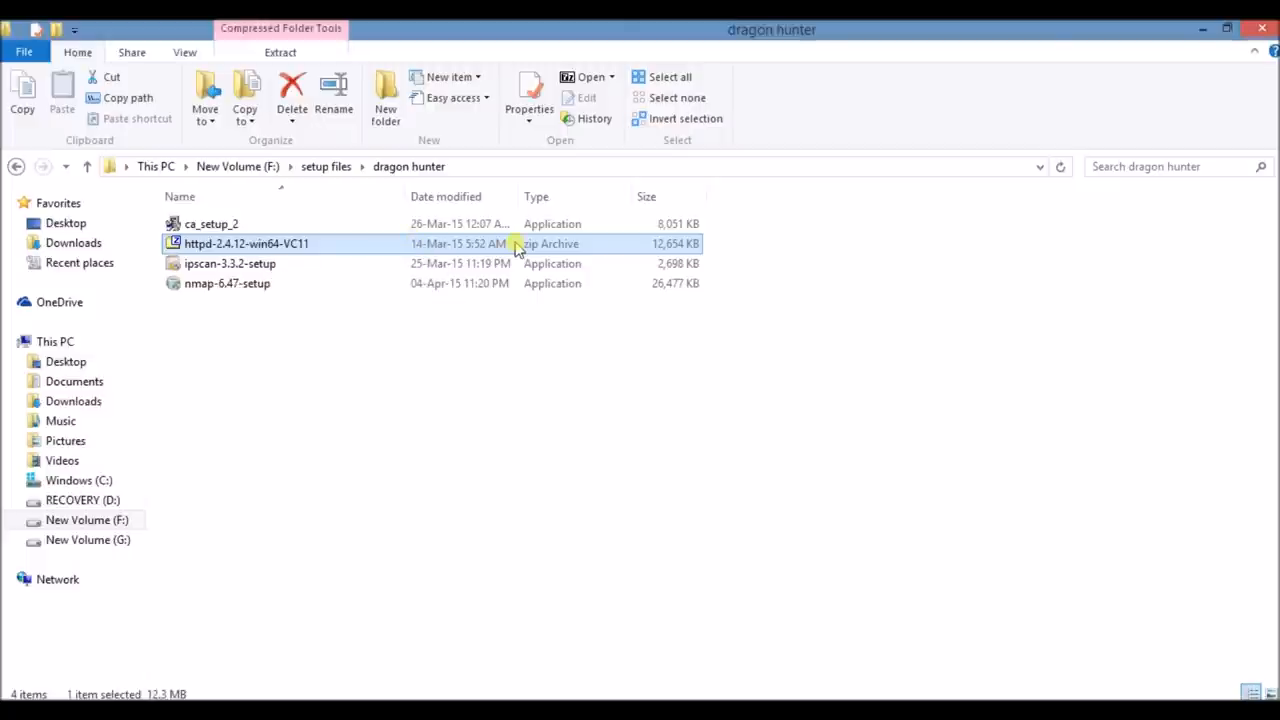
pyautogui.doubleClick(246, 244)
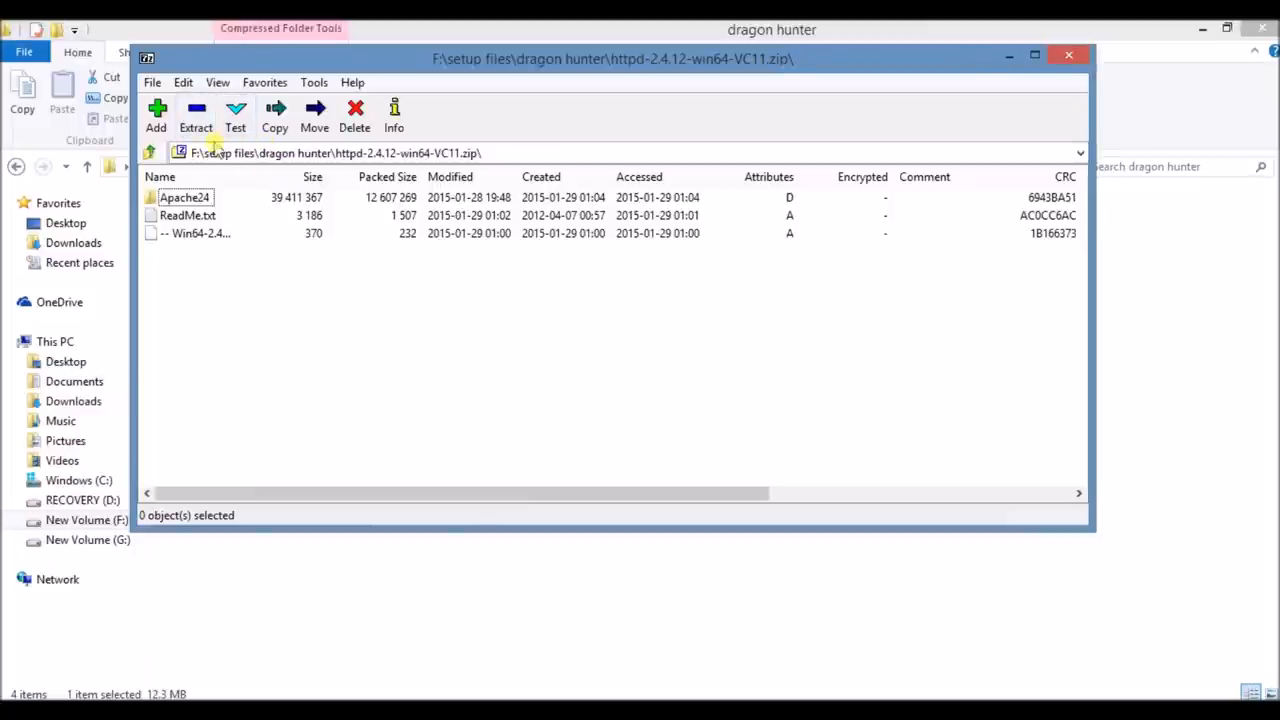
# Step: Extract the archive's Apache24 contents to the Windows (C:) drive
pyautogui.click(274, 114)
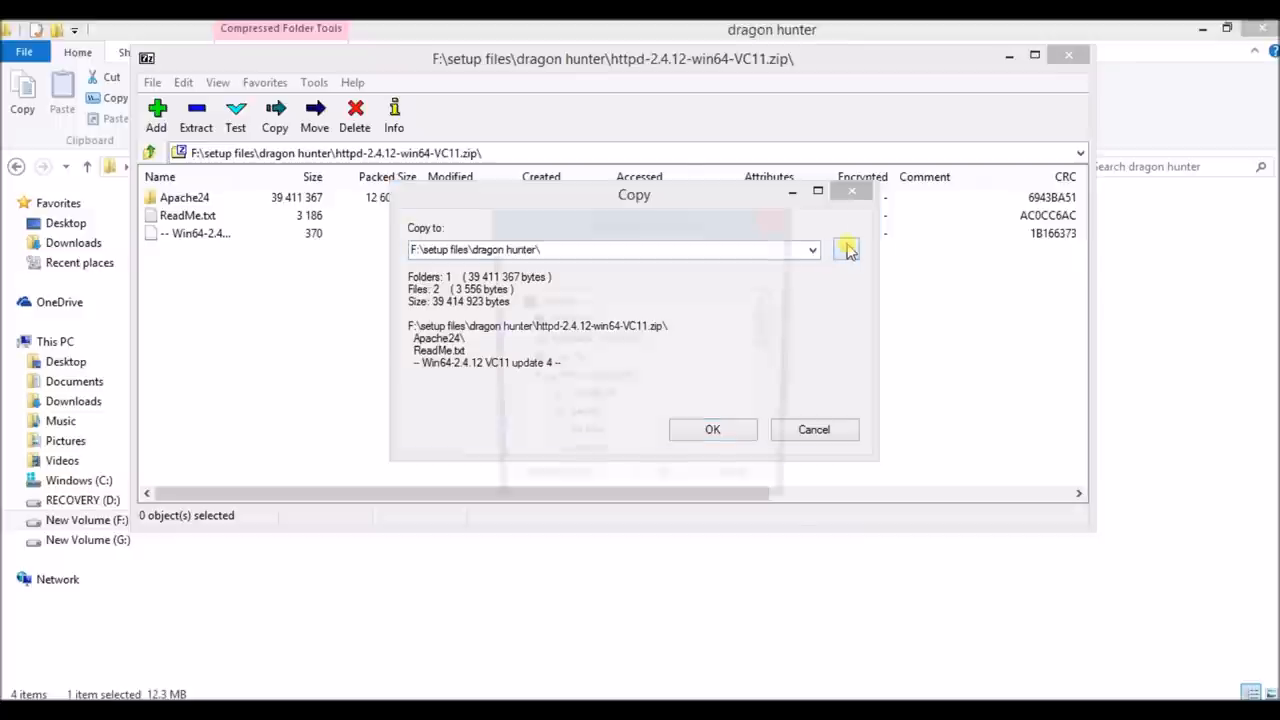
pyautogui.click(844, 248)
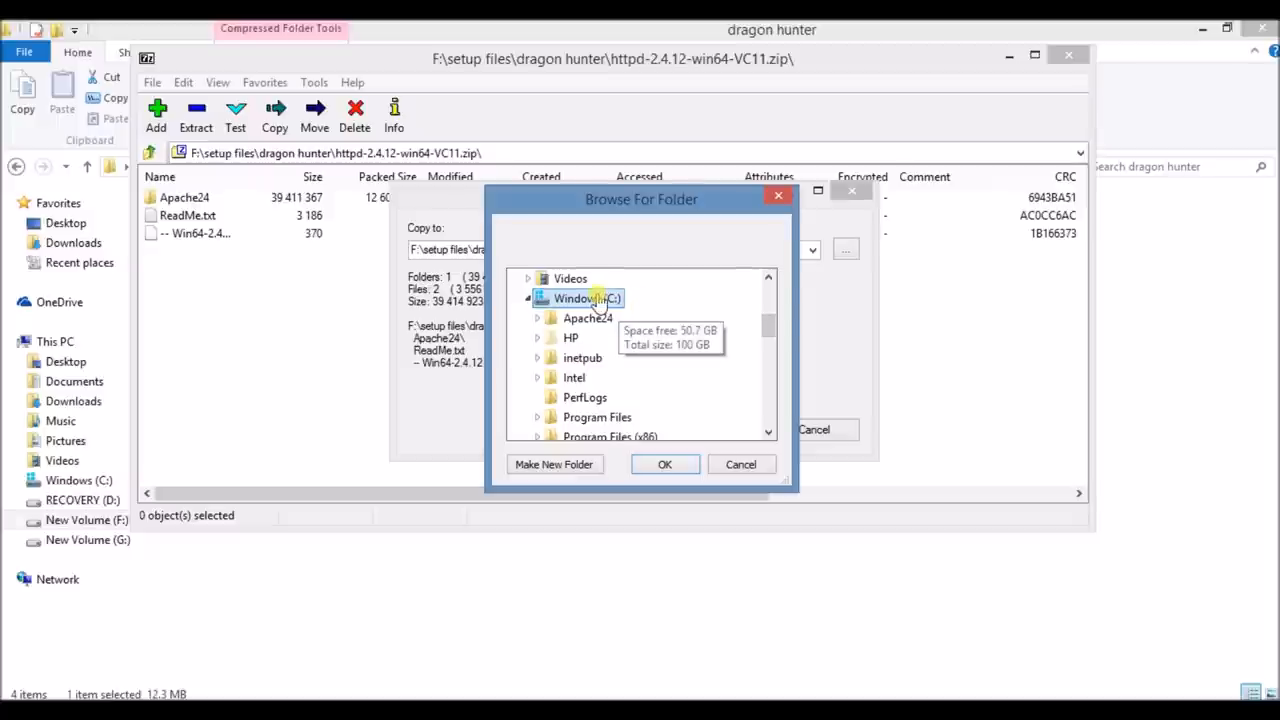
pyautogui.moveTo(720, 392)
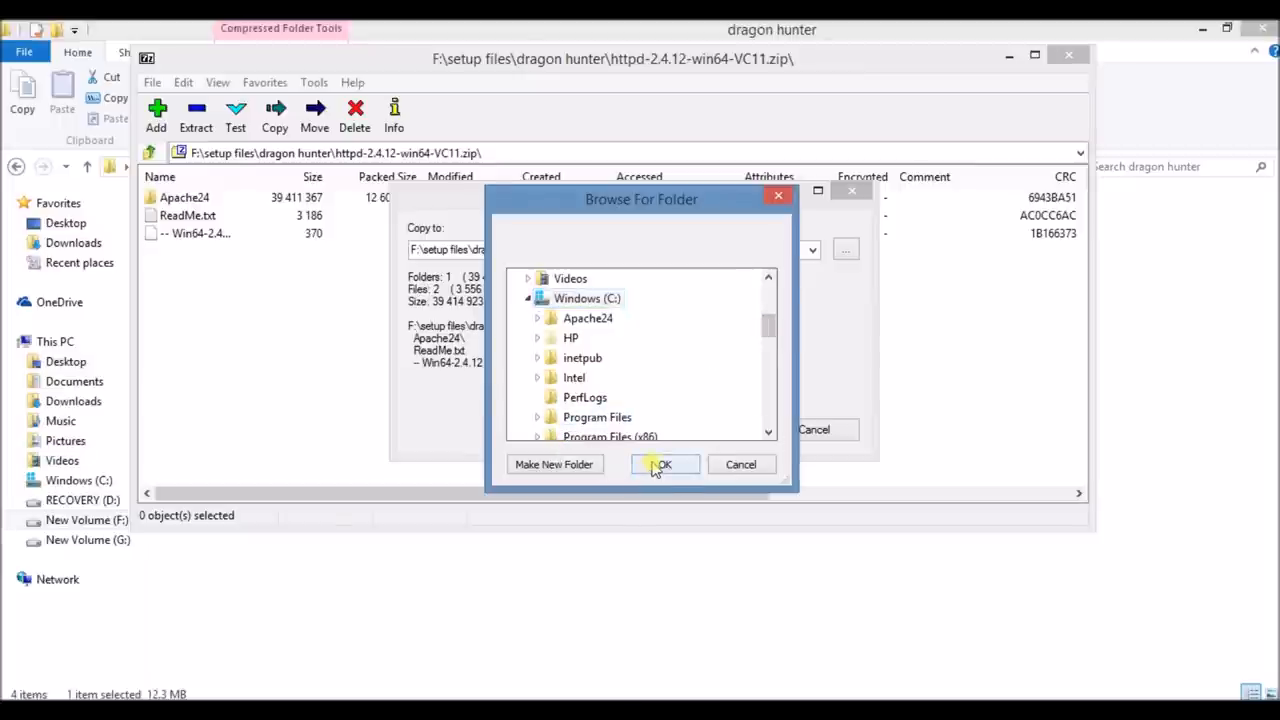
pyautogui.click(664, 464)
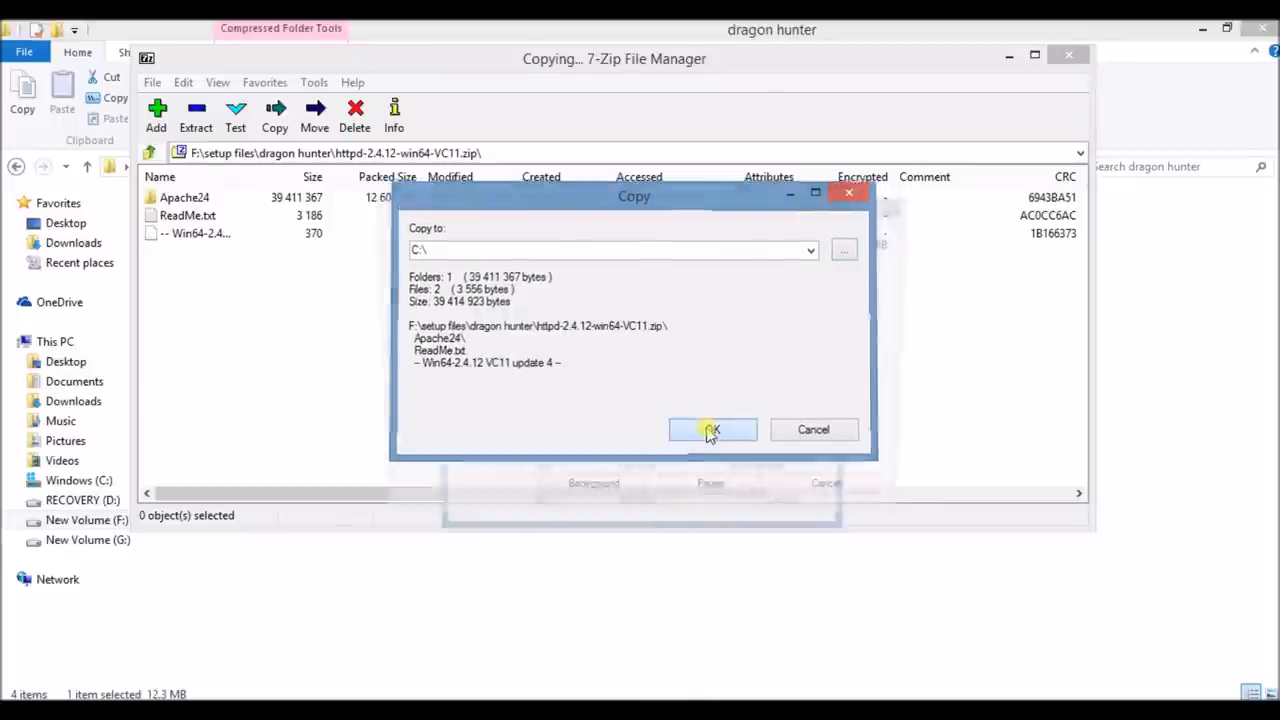
pyautogui.click(712, 428)
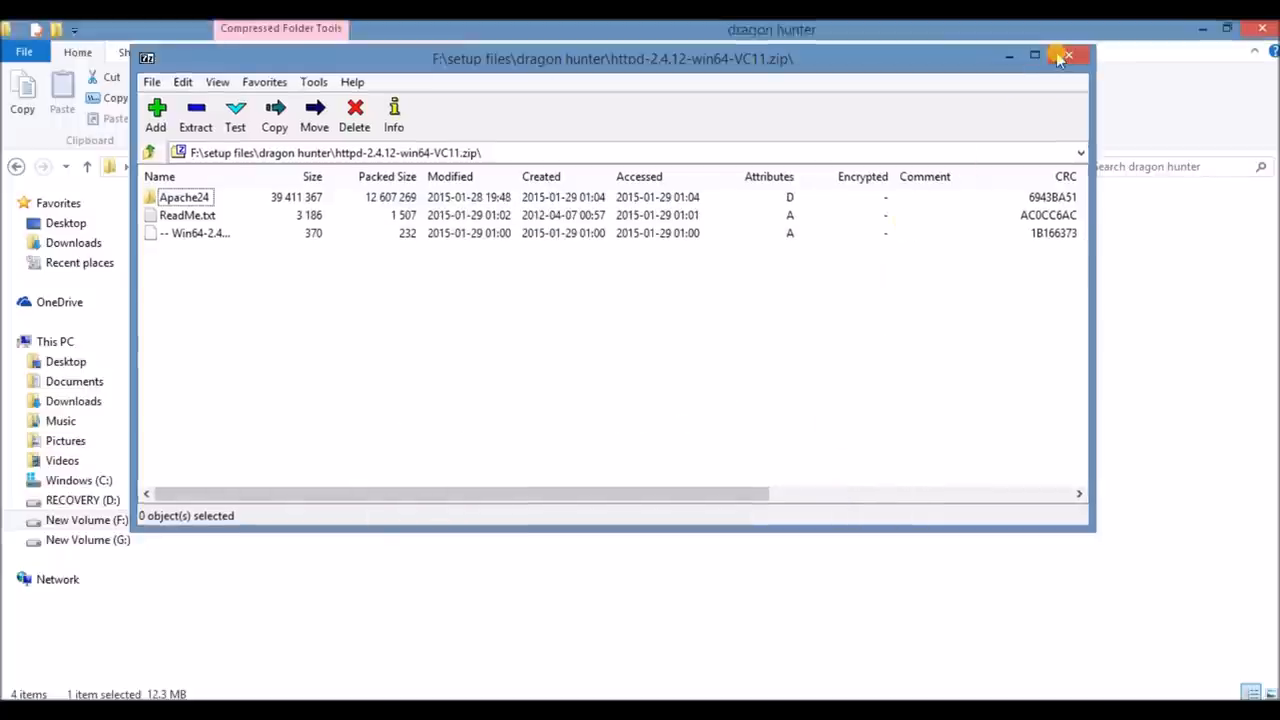
# Step: Close 7-Zip and browse to C:\Apache24\bin in File Explorer
pyautogui.click(1068, 56)
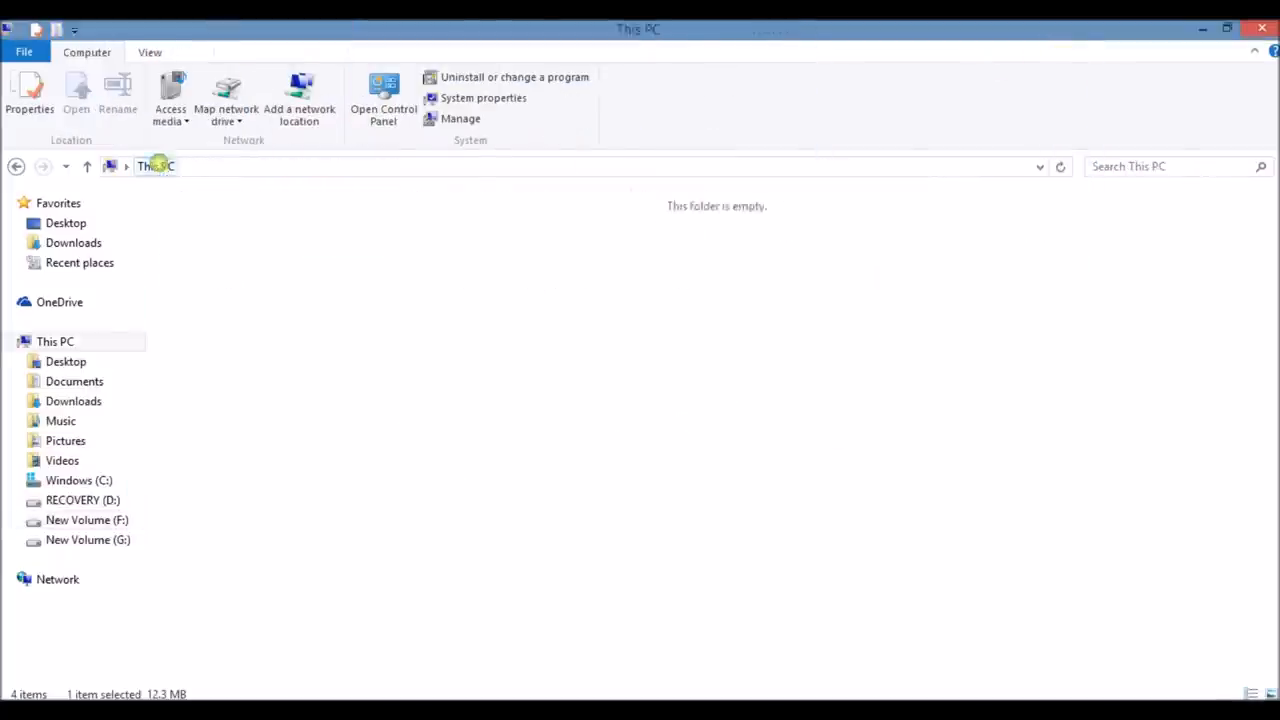
pyautogui.doubleClick(80, 480)
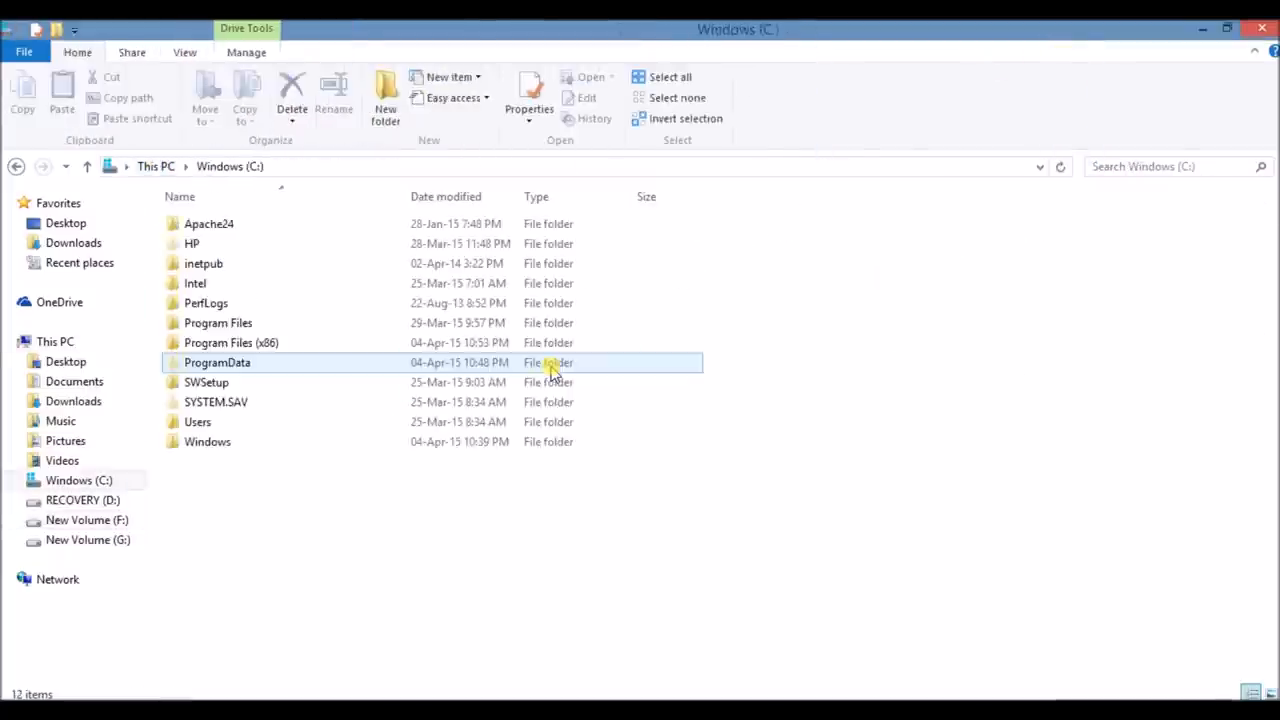
pyautogui.click(208, 224)
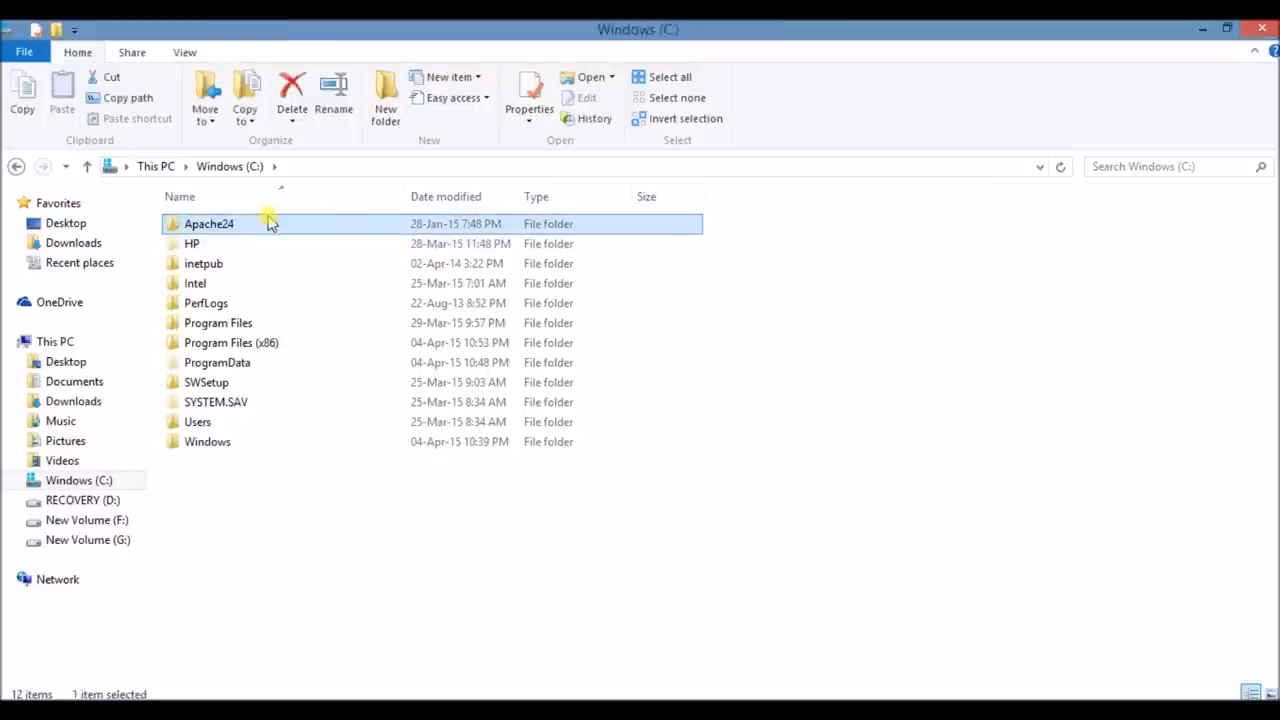
pyautogui.moveTo(304, 224)
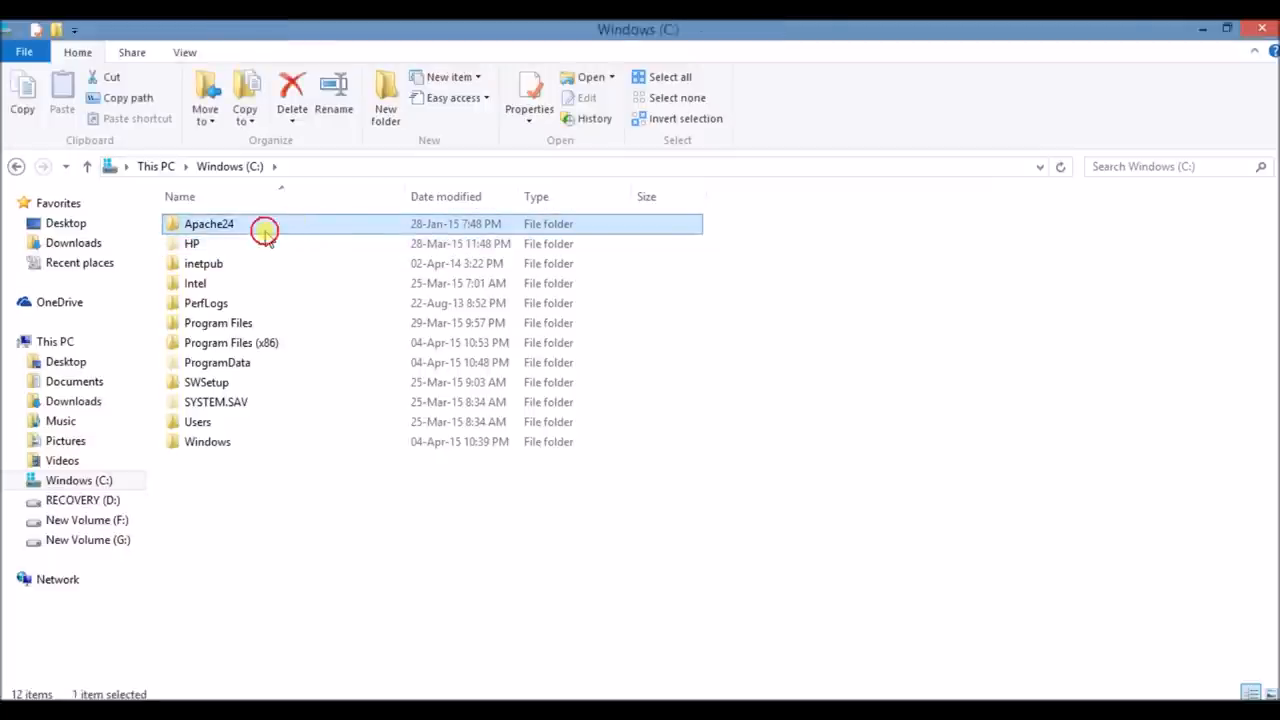
pyautogui.doubleClick(208, 224)
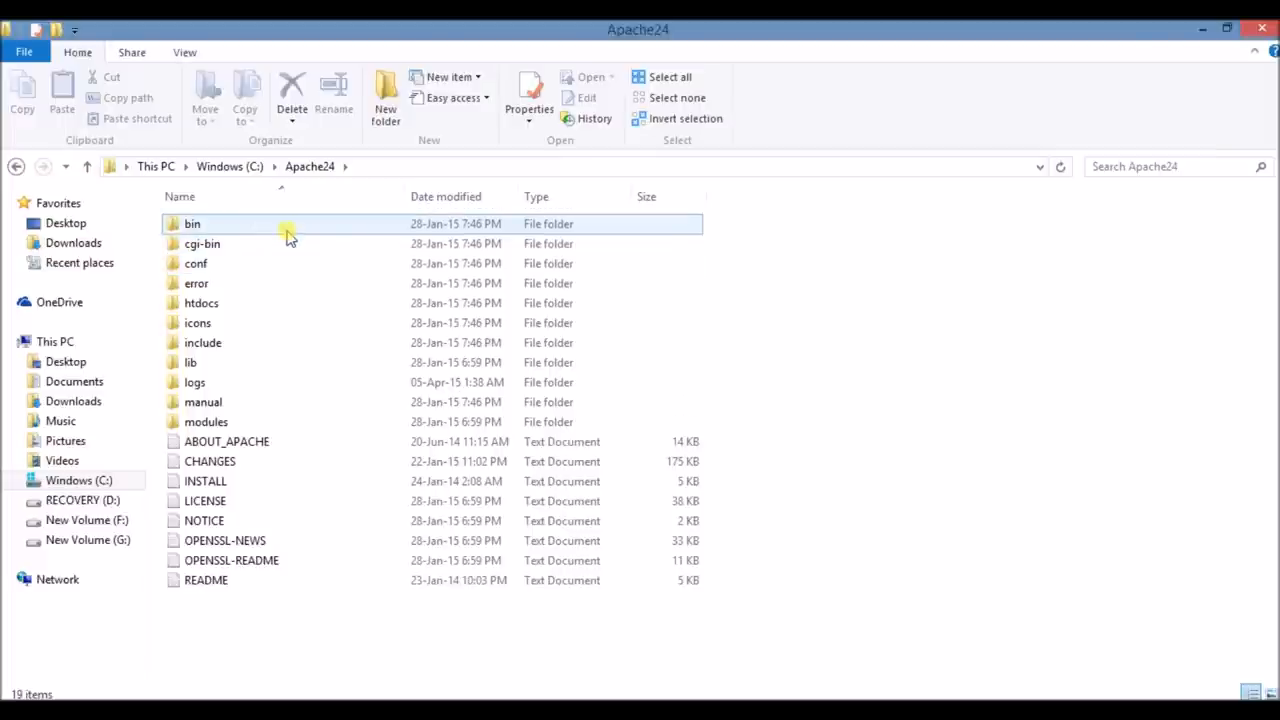
pyautogui.moveTo(290, 224)
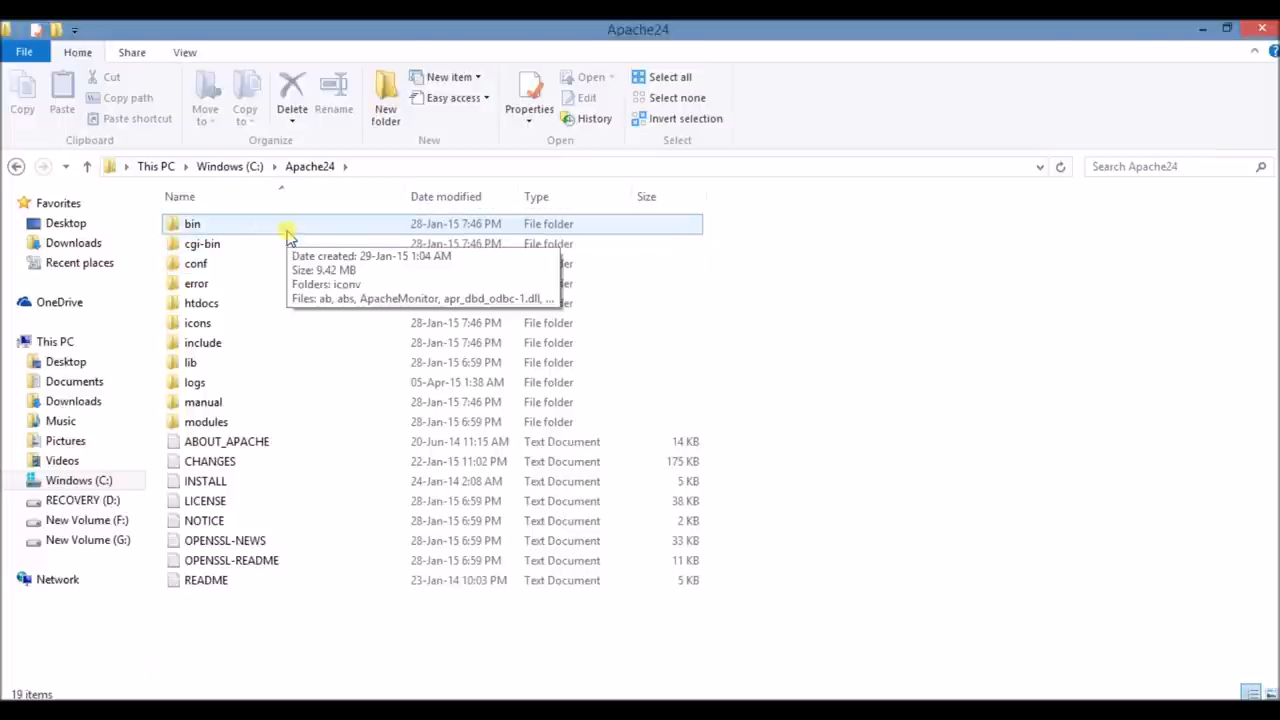
pyautogui.doubleClick(192, 224)
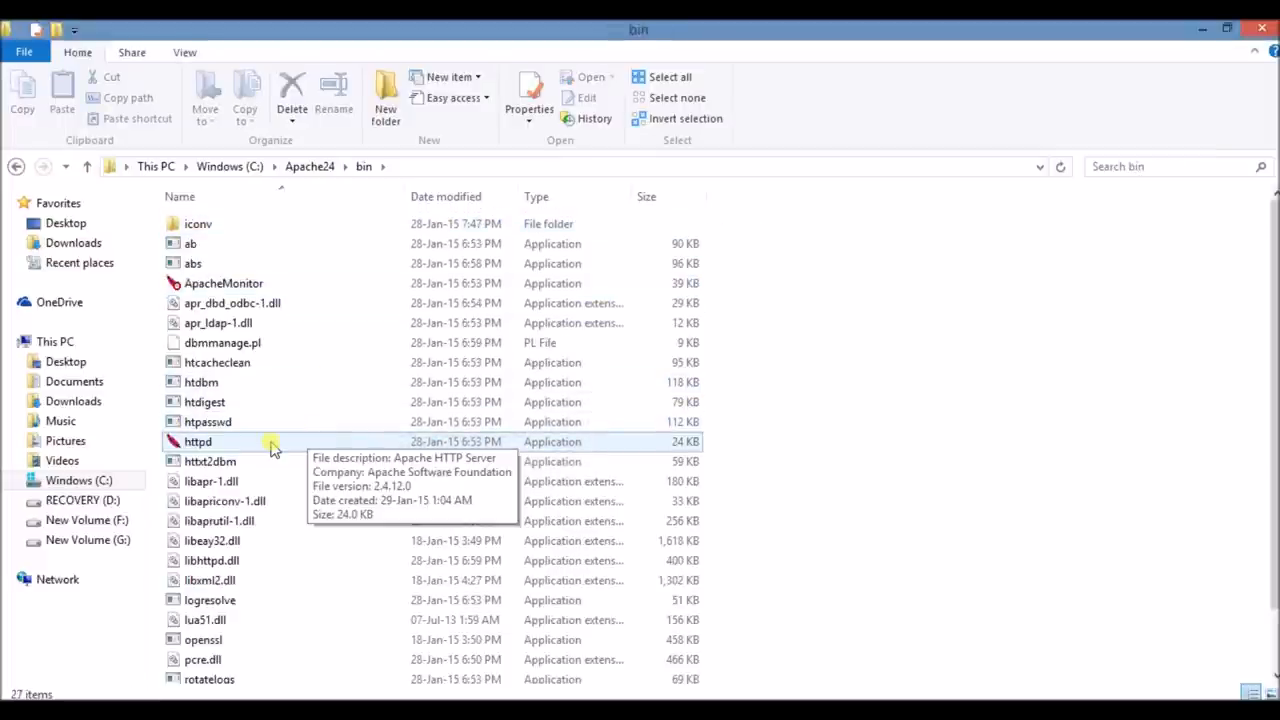
# Step: Run httpd as administrator so the Apache server console starts
pyautogui.click(196, 442)
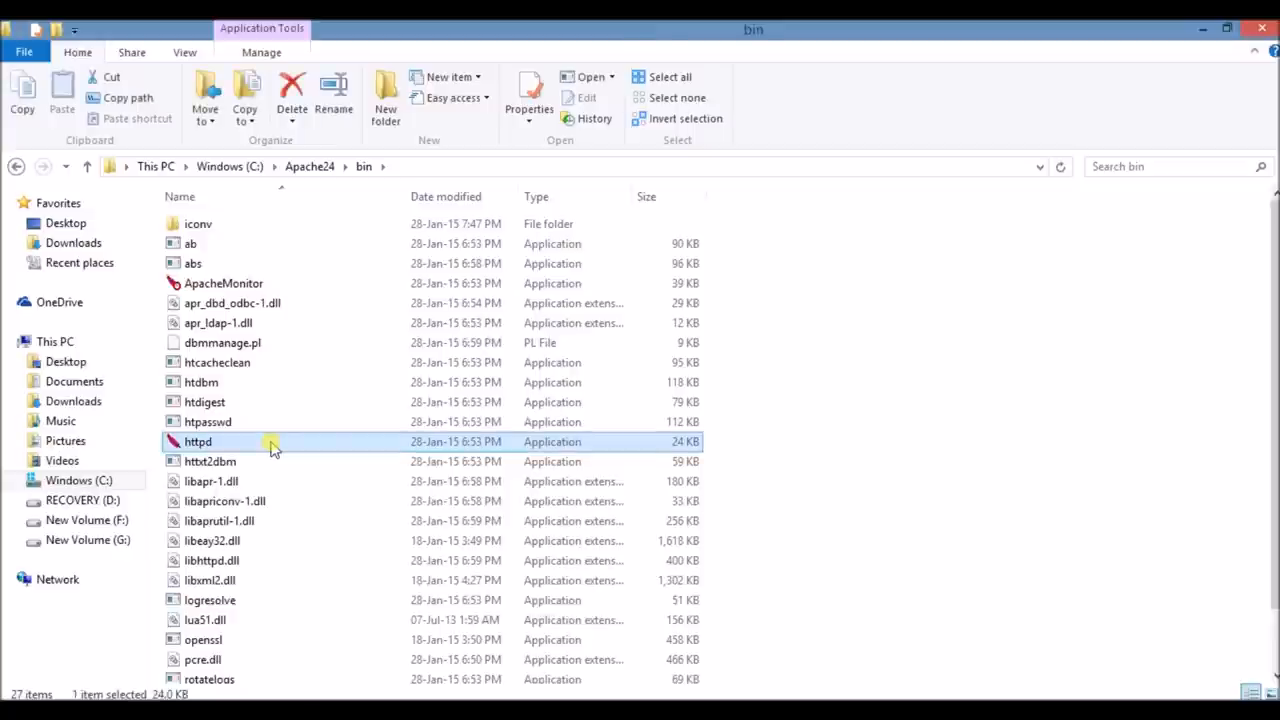
pyautogui.rightClick(196, 442)
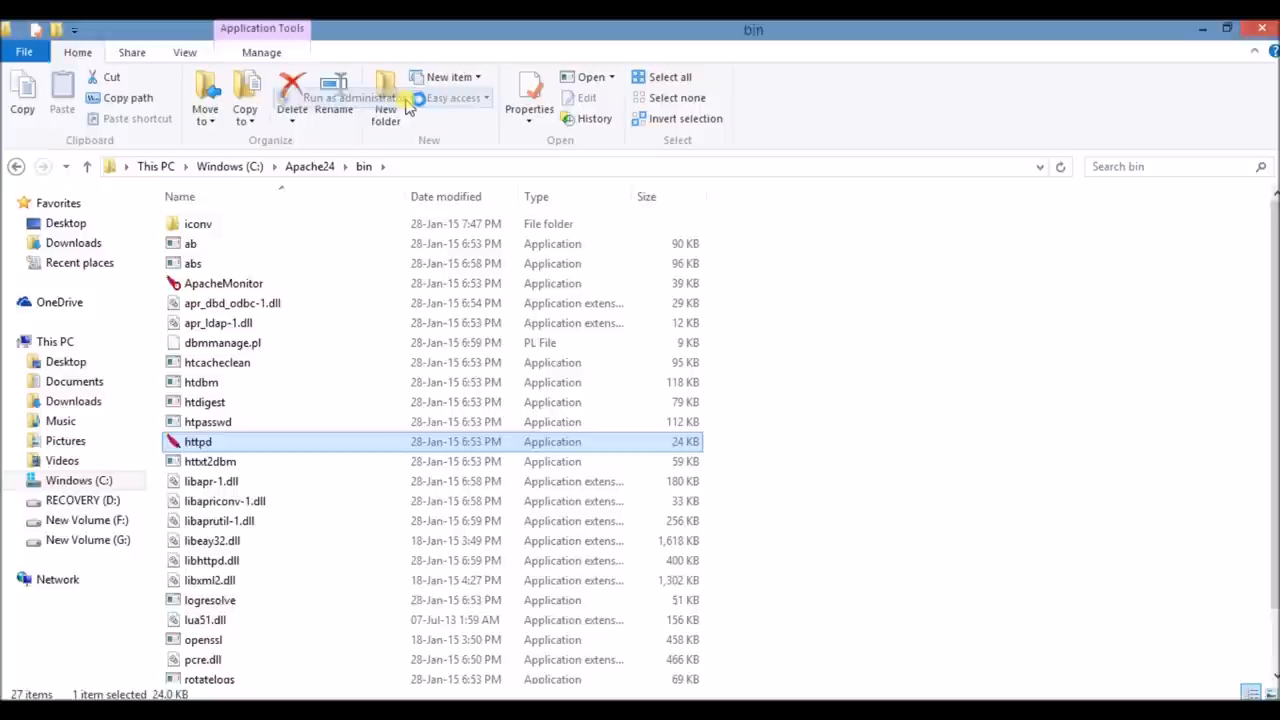
pyautogui.doubleClick(196, 442)
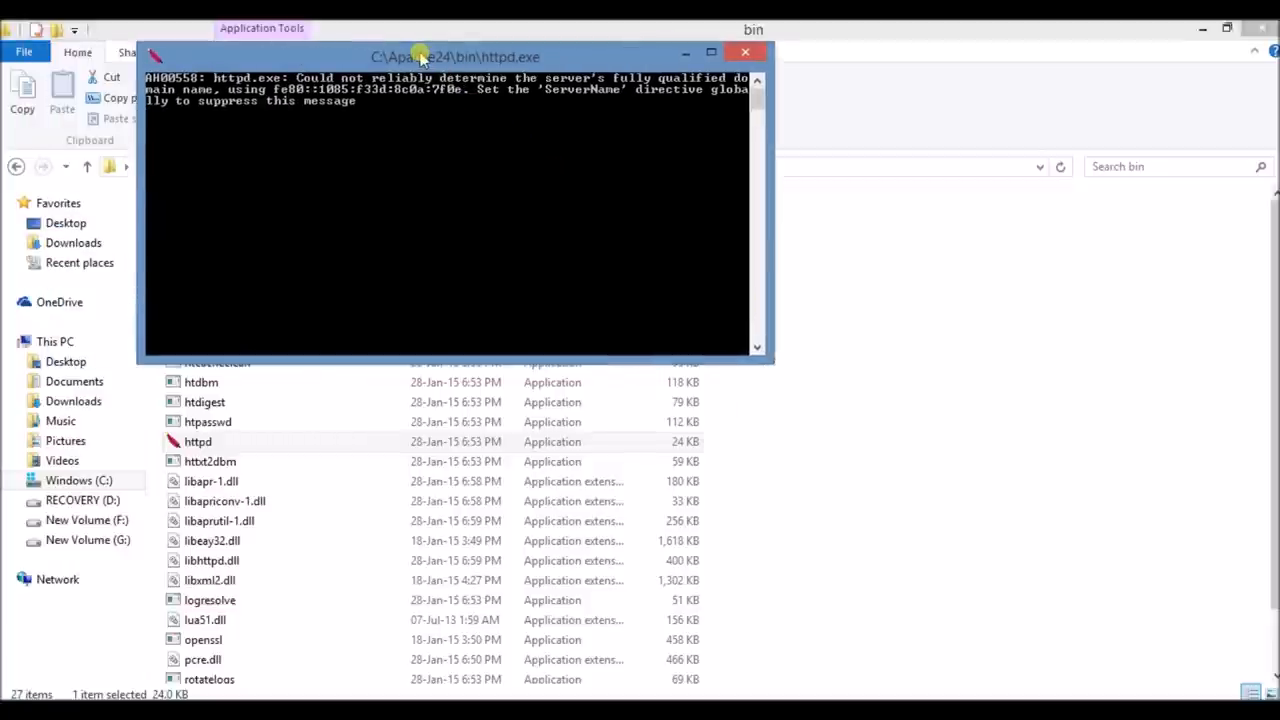
pyautogui.click(744, 52)
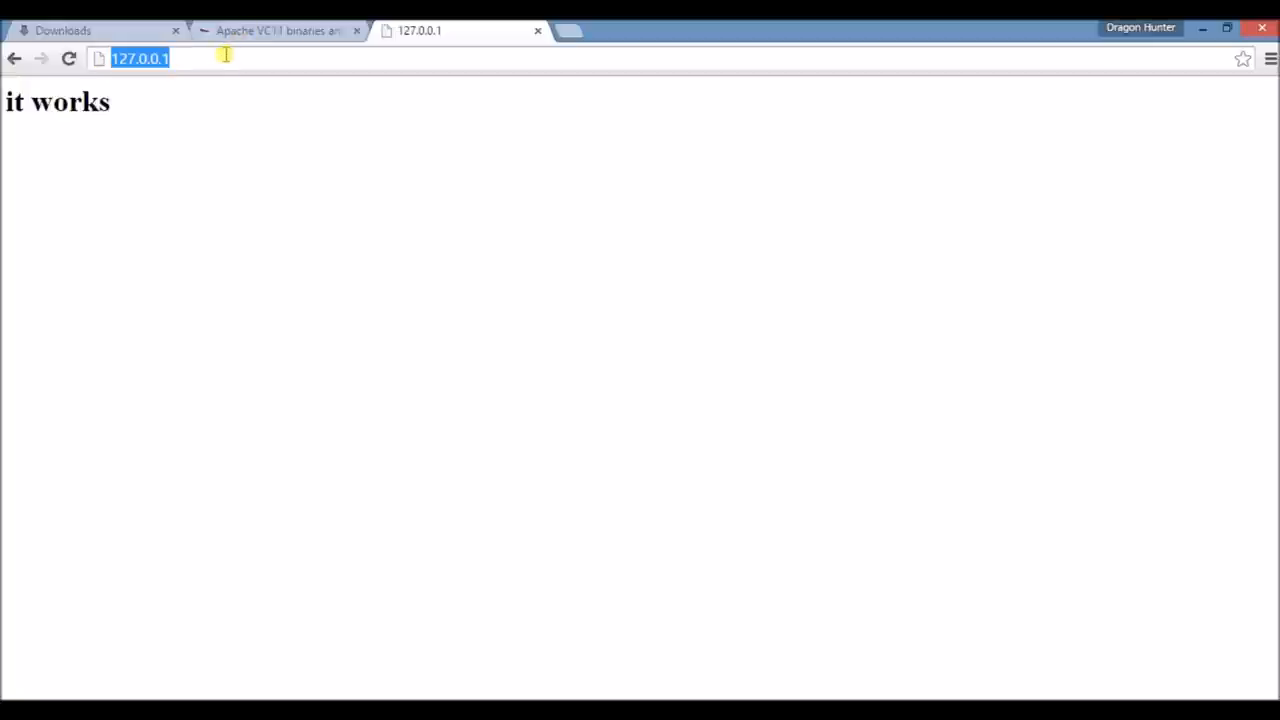
# Step: Load 127.0.0.1 in Chrome to see the 'it works' page
pyautogui.click(122, 152)
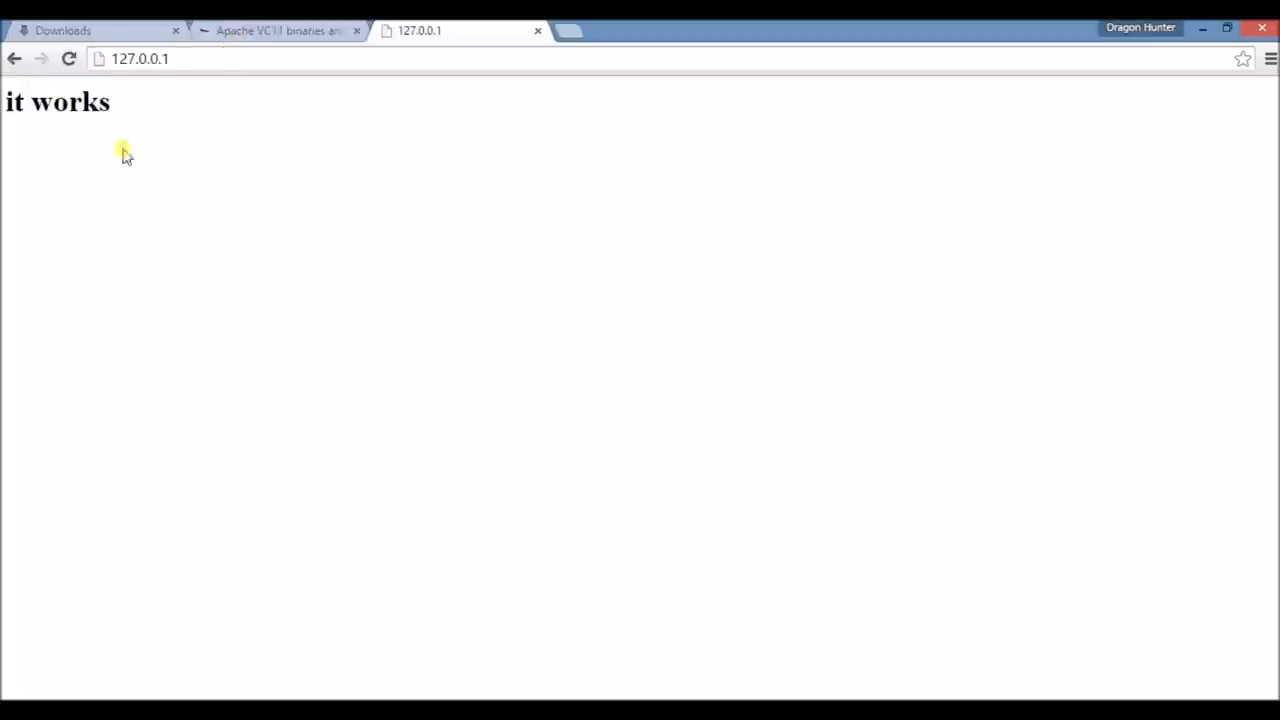